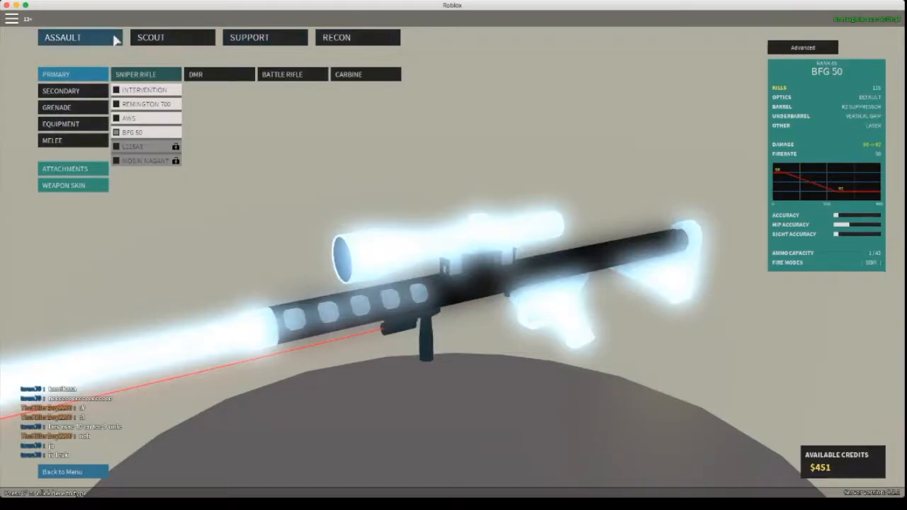
pyautogui.moveTo(54, 111)
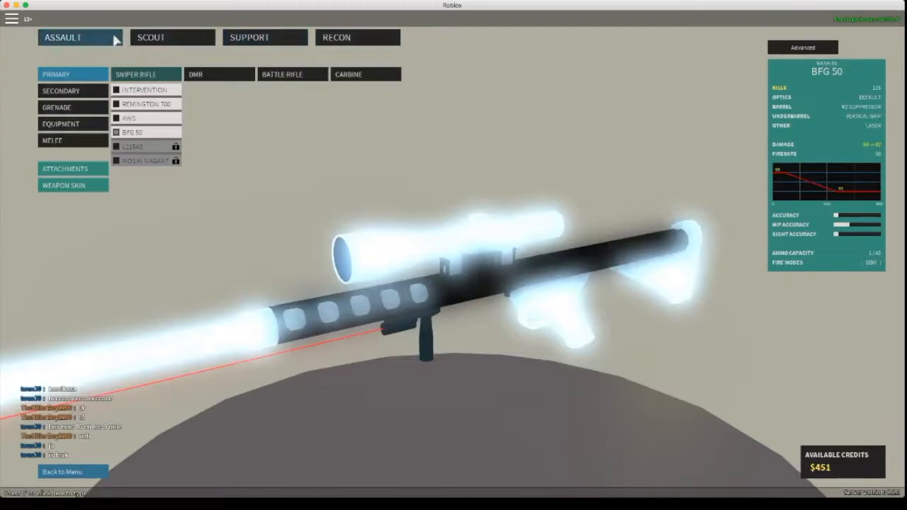
pyautogui.moveTo(56, 112)
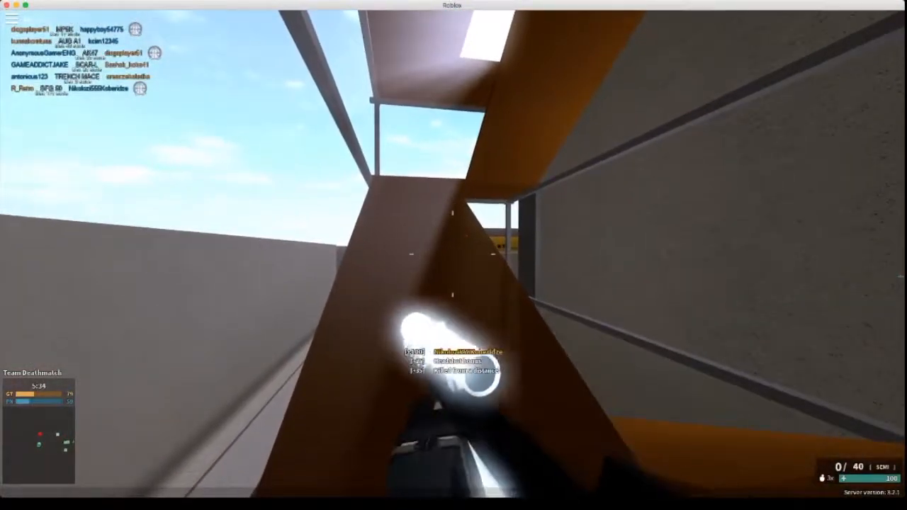
# - Aim down the BFG 50's sights during the team deathmatch
pyautogui.rightClick(453, 255)
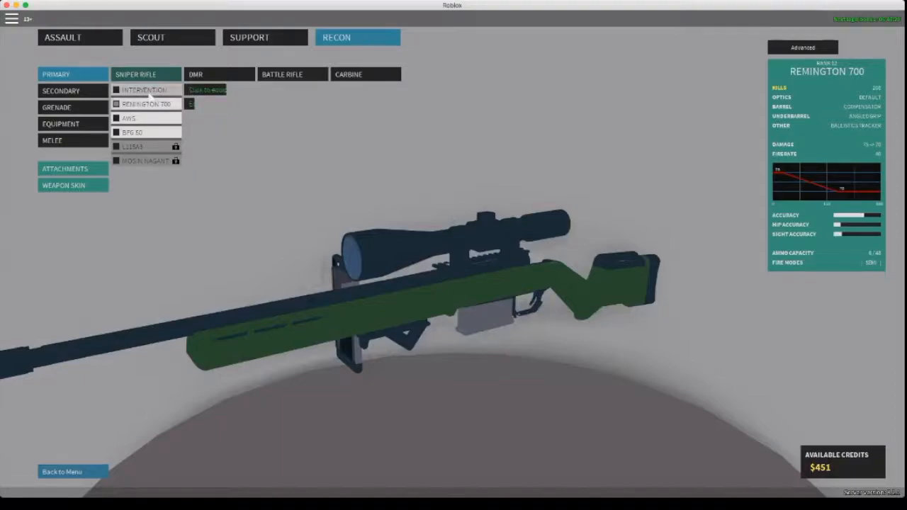
pyautogui.moveTo(144, 90)
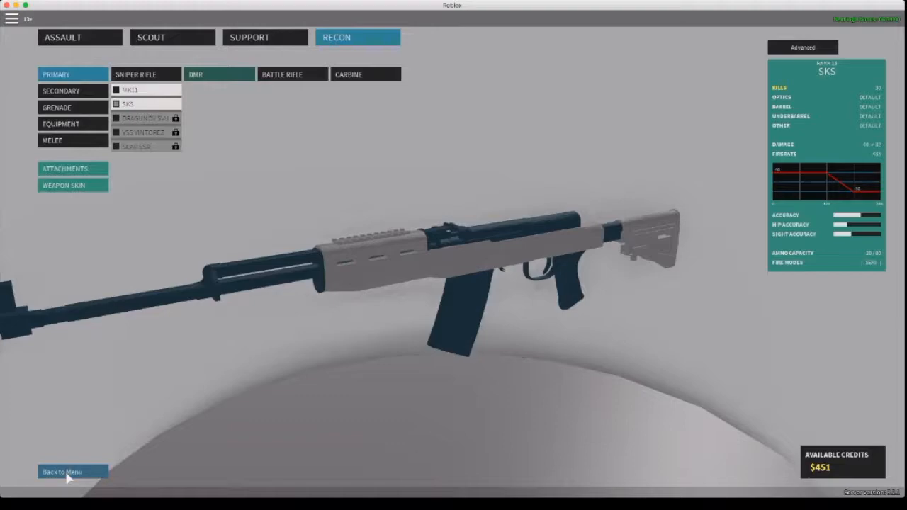
# - Leave the loadout via Back to Menu to deploy with the SKS
pyautogui.click(63, 470)
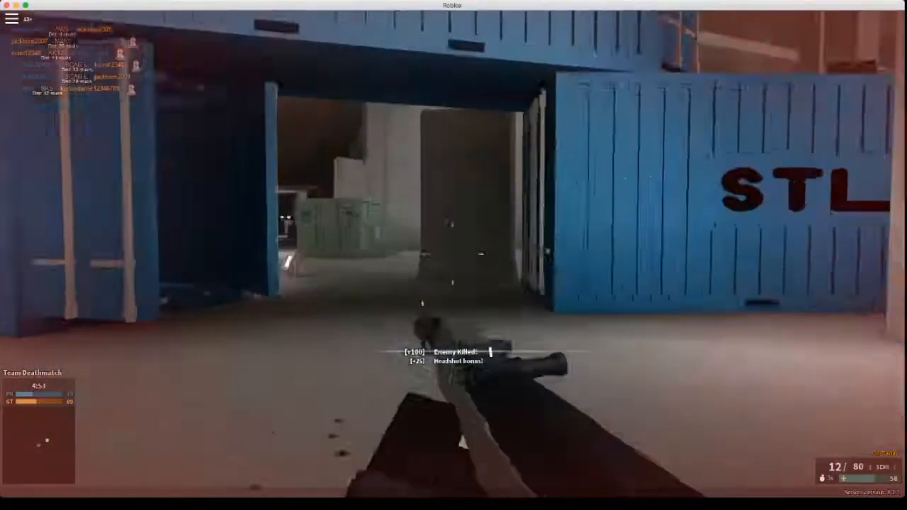